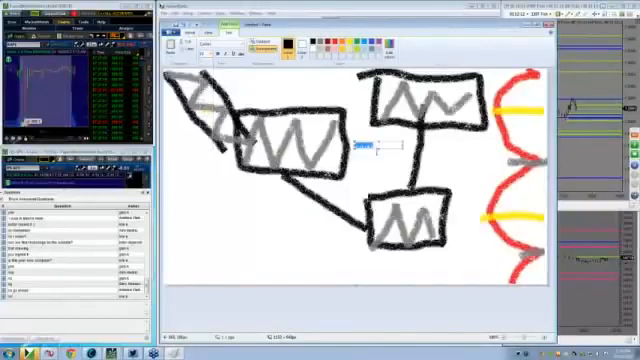
# Type the label 'HVN' beside the left middle box
pyautogui.write('HVN')
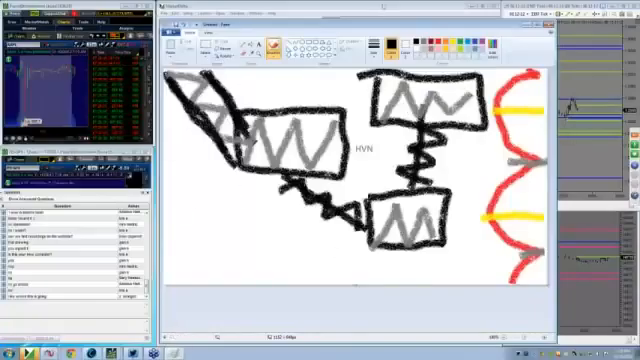
# Type the title 'Auction Market Theory' at the bottom left of the diagram
pyautogui.write('iAuction Market Theory')
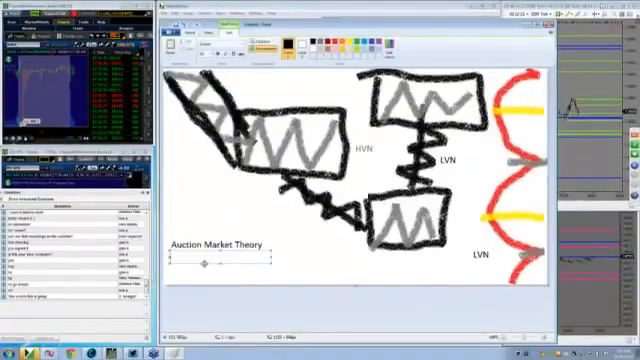
# Type 'Advertises Price' on the line below the title
pyautogui.write('Advertises Price')
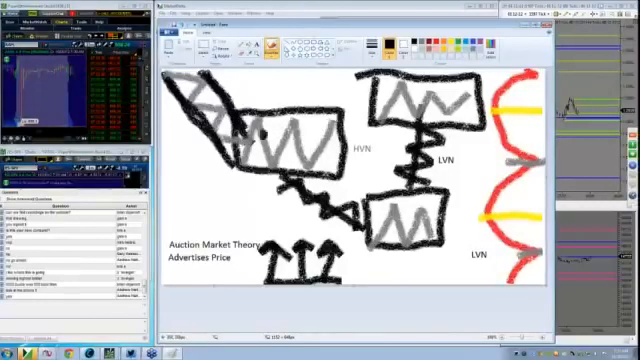
pyautogui.click(283, 125)
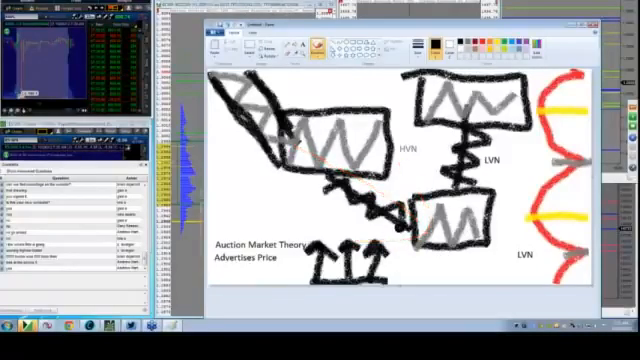
# Place a text point beside the profile for the HVN and LVN labels
pyautogui.click(420, 272)
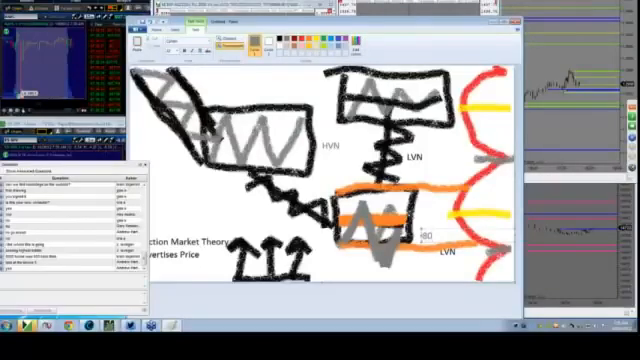
pyautogui.moveTo(419, 304)
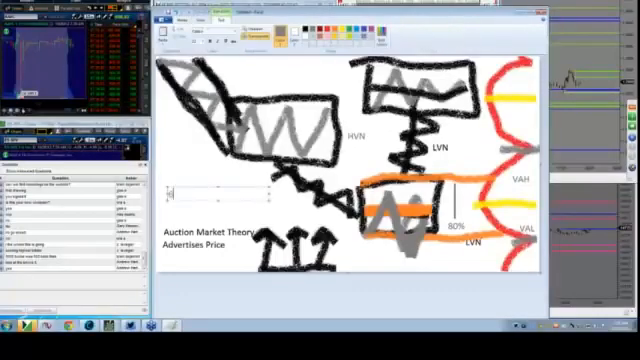
# Type '618 Golden Ratio' above the Auction Market Theory caption
pyautogui.write('618')
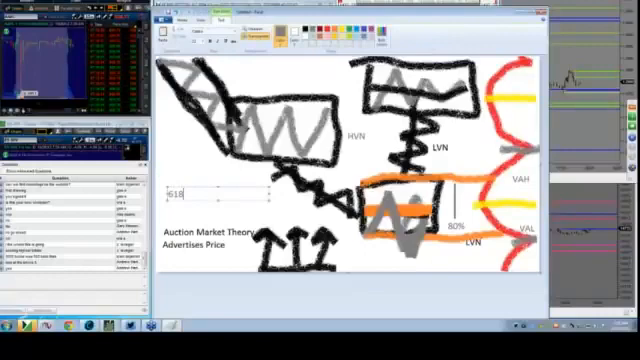
pyautogui.write('Golden Ratio')
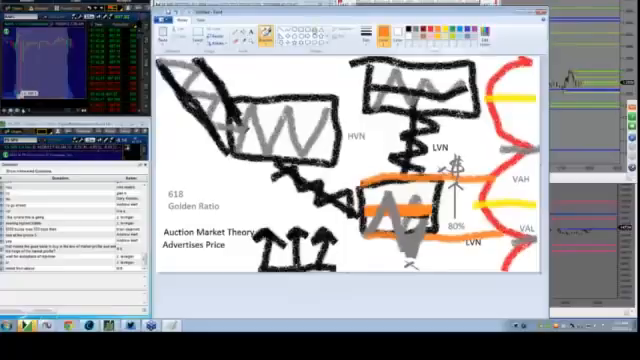
# Choose a different style from the Brushes dropdown
pyautogui.click(267, 30)
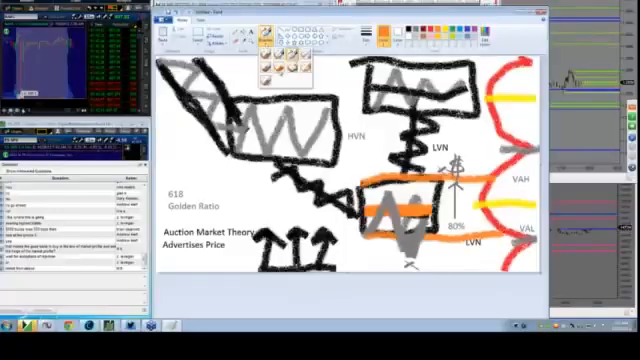